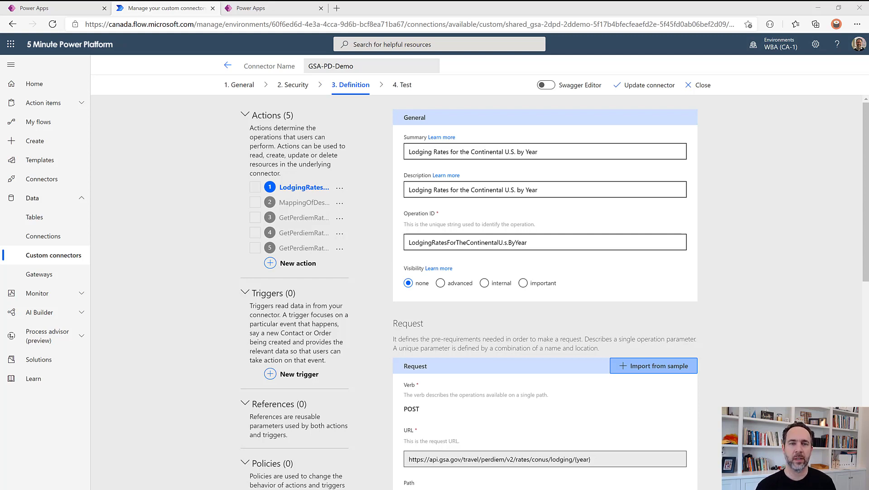
Run the lodging-rates test for year 2020 and confirm a 200 response with monthly rates.
click(402, 84)
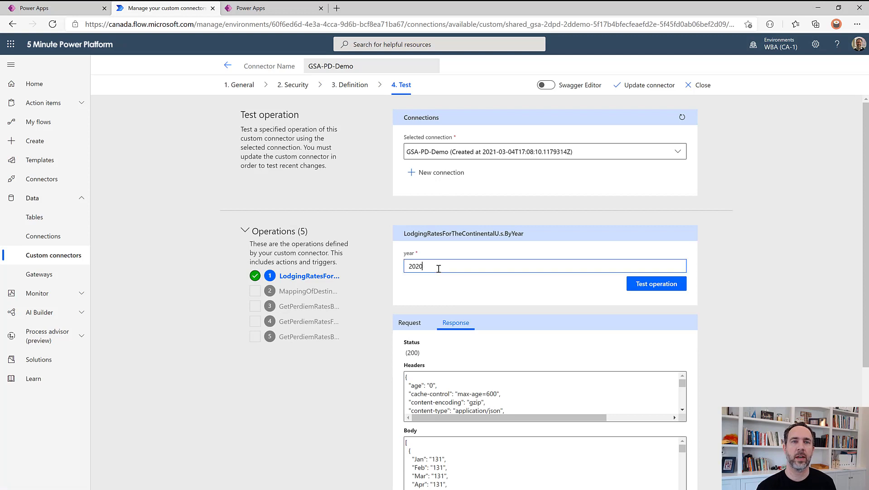
click(656, 284)
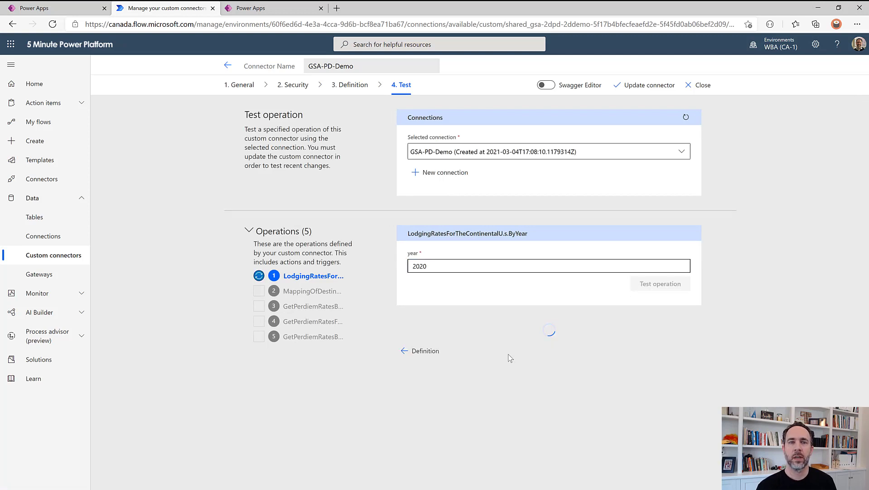
click(657, 283)
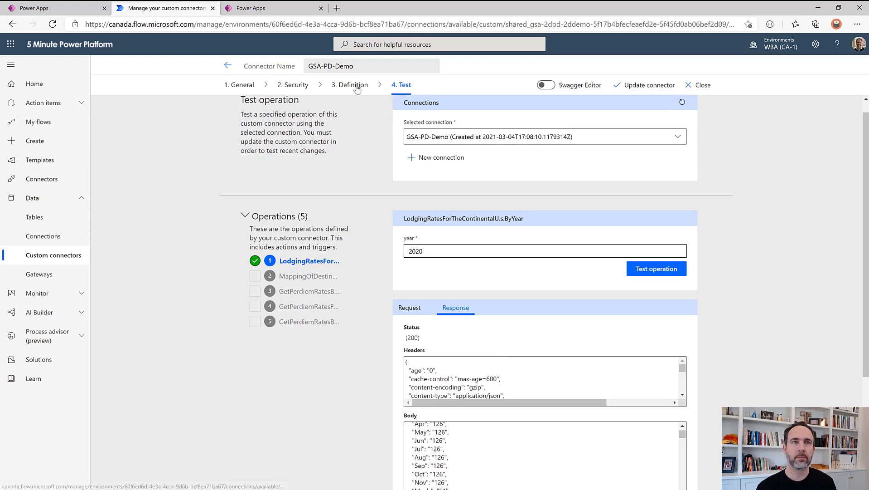
Import the request URL as a POST sample with a new-header header parameter.
click(351, 85)
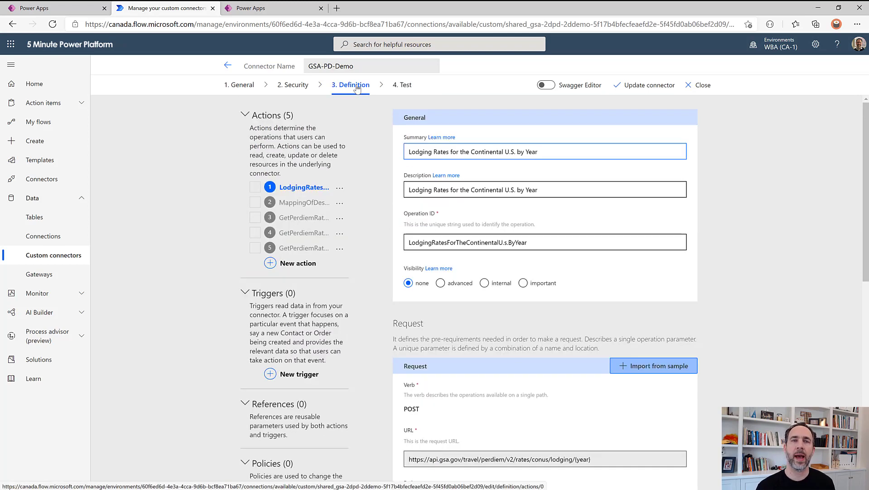
scroll(down, 3)
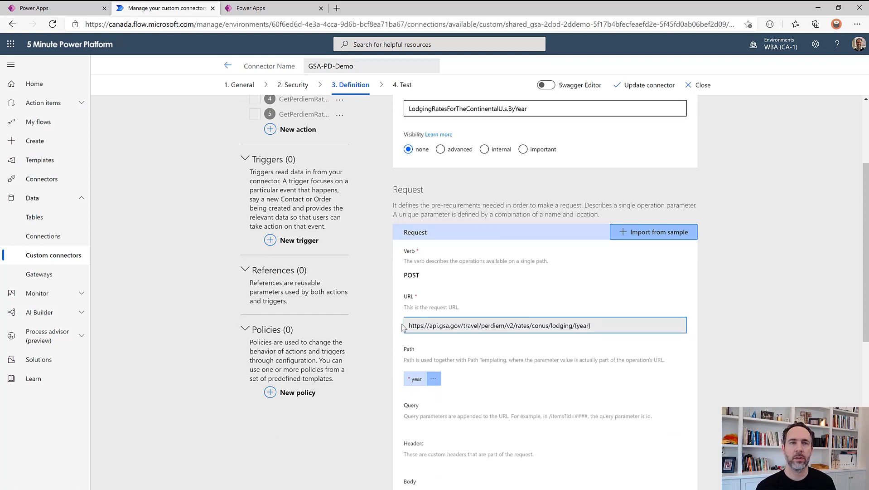
triple_click(497, 325)
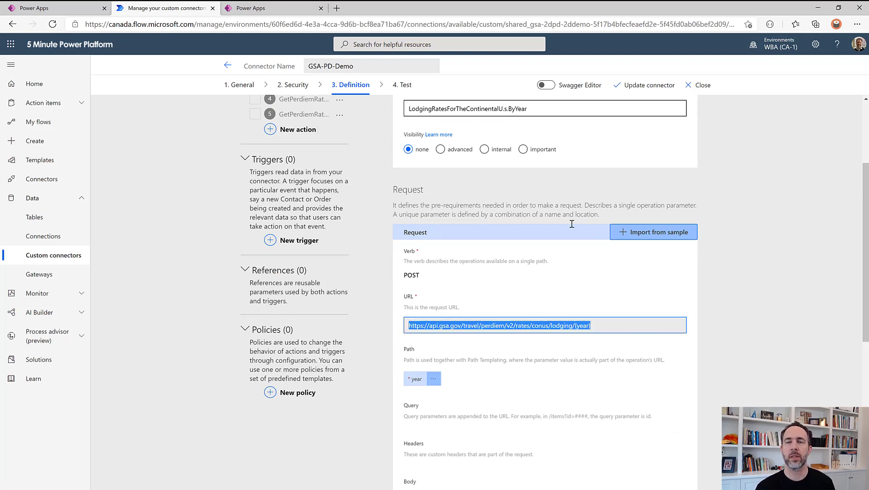
mouse_move(644, 237)
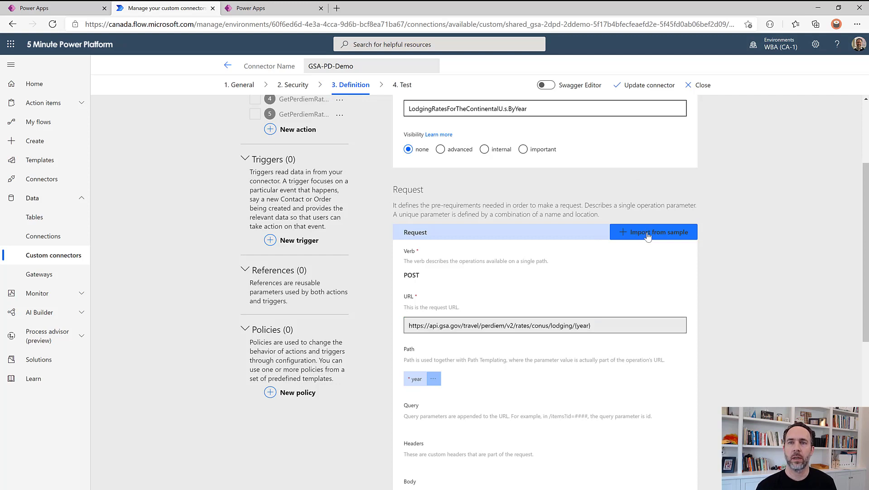
click(653, 232)
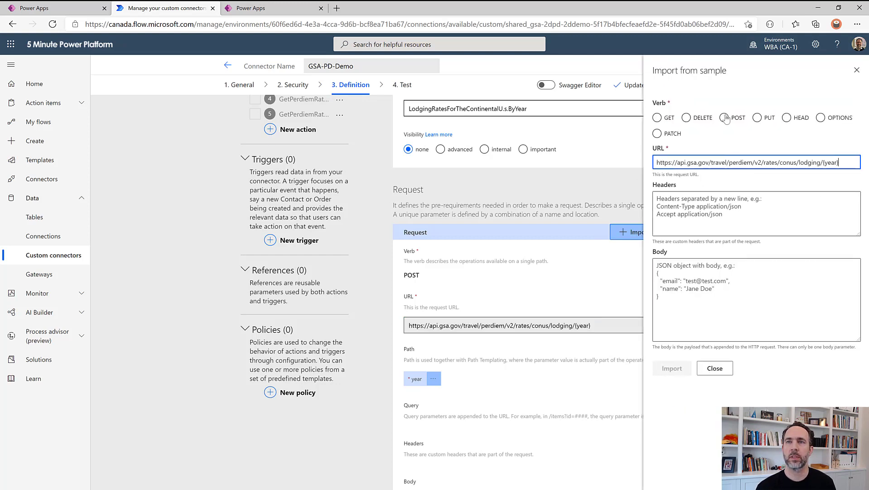
click(726, 118)
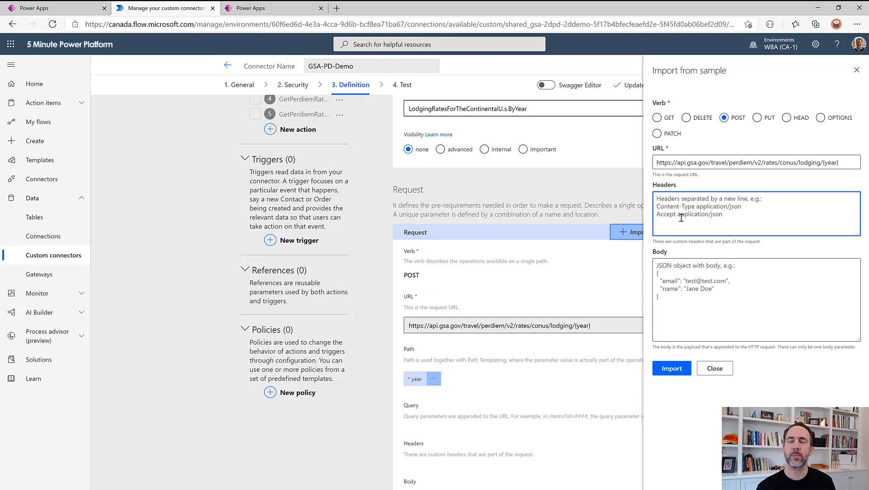
text(new-header)
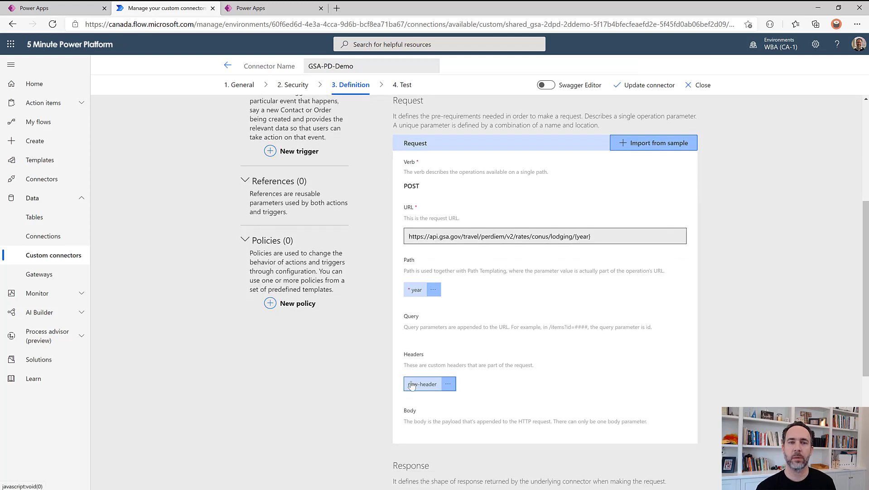
Edit new-header to default to 'test' and update the connector.
click(448, 384)
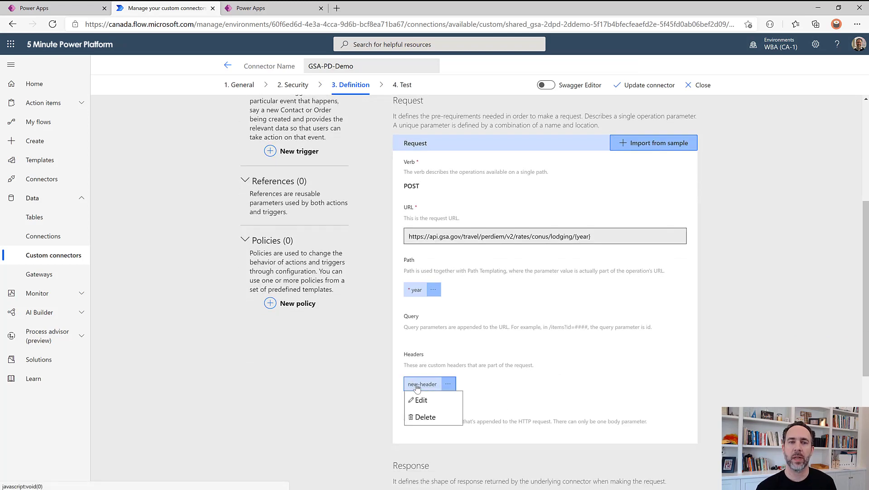
scroll(down, 3)
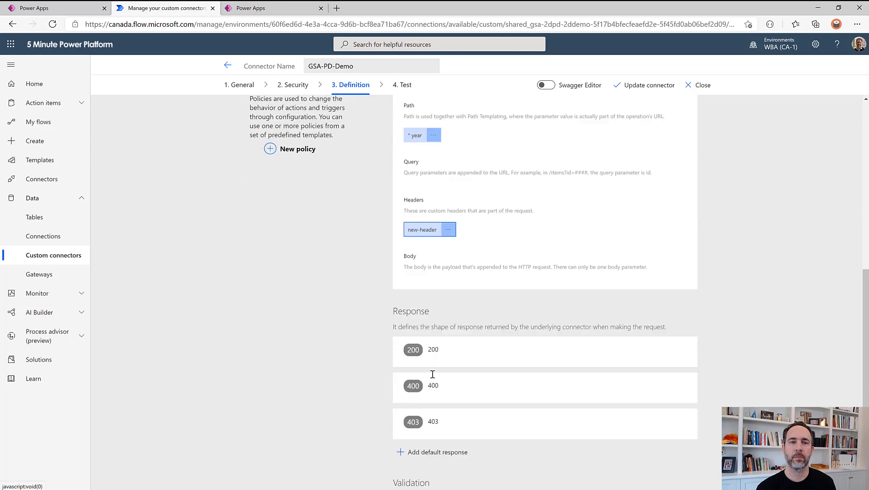
click(448, 229)
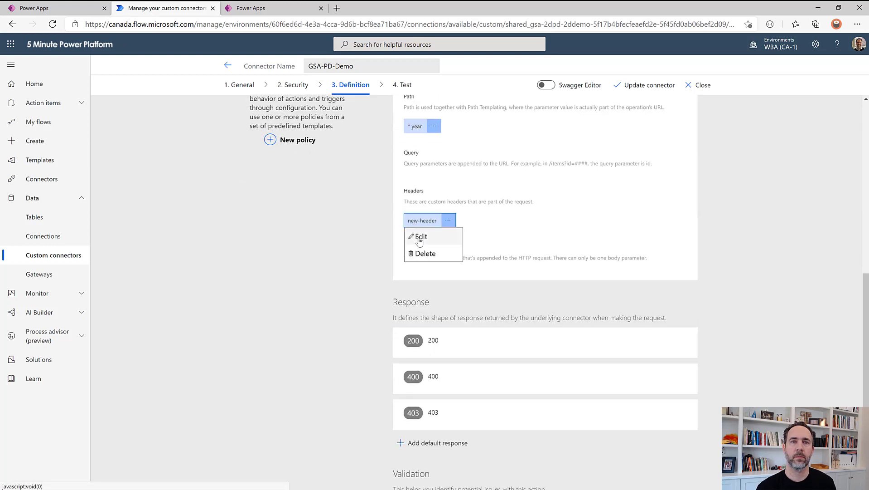
click(421, 236)
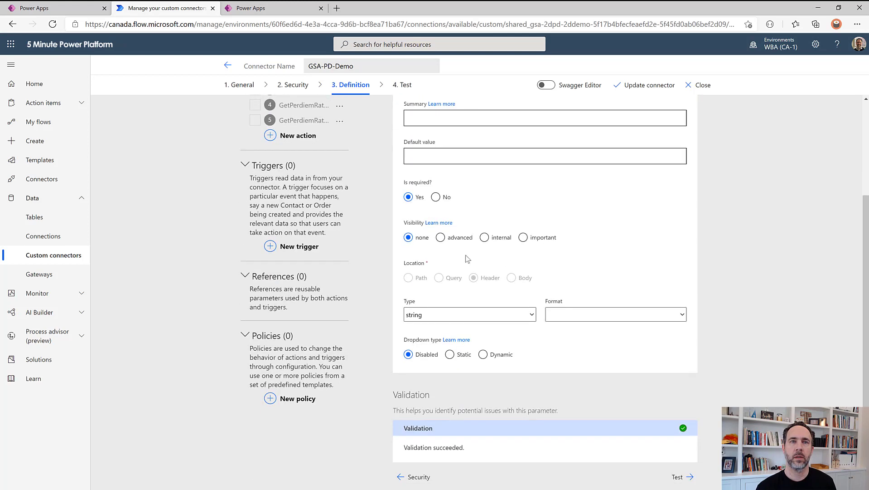
text(test)
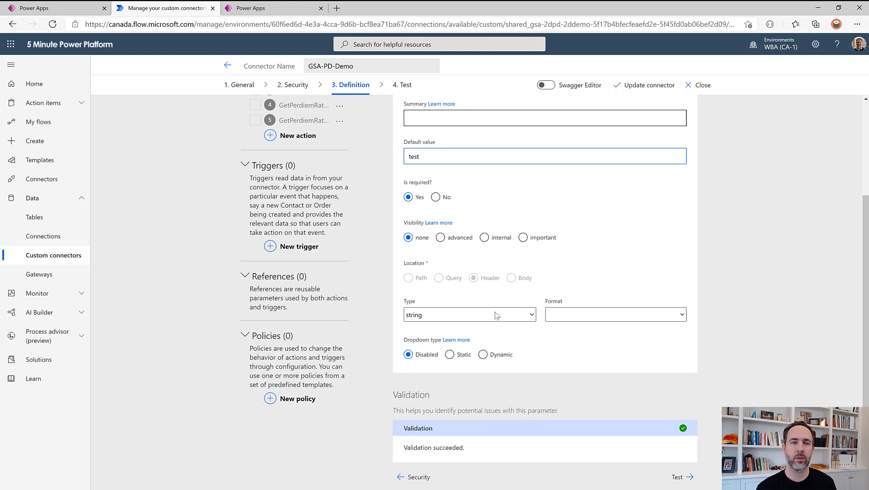
click(649, 85)
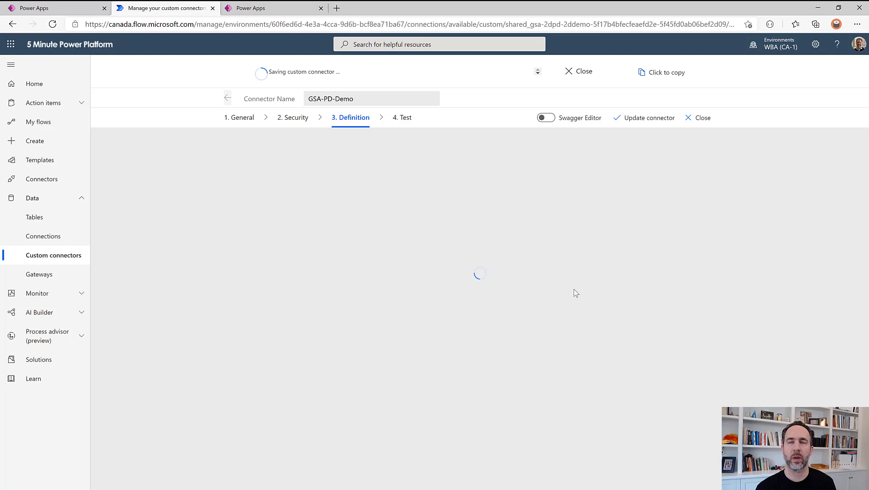
mouse_move(590, 159)
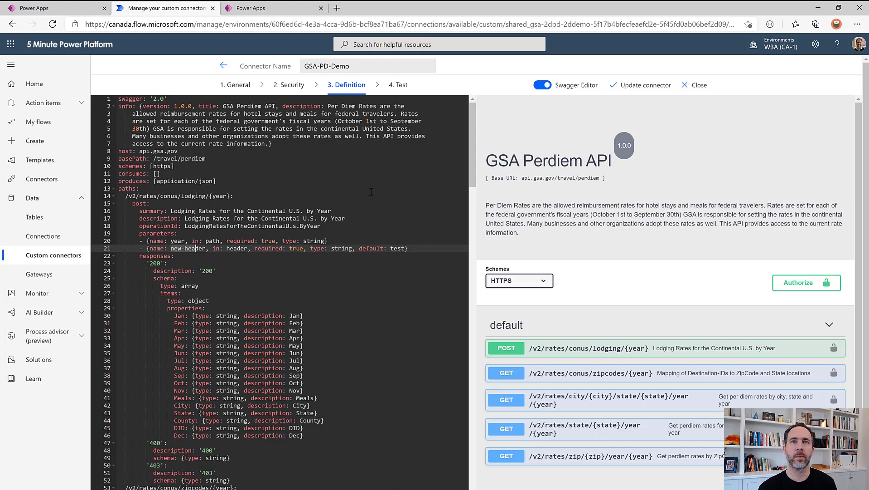
Leave the Swagger Editor for the visual form showing new-header required with default 'test'.
click(543, 85)
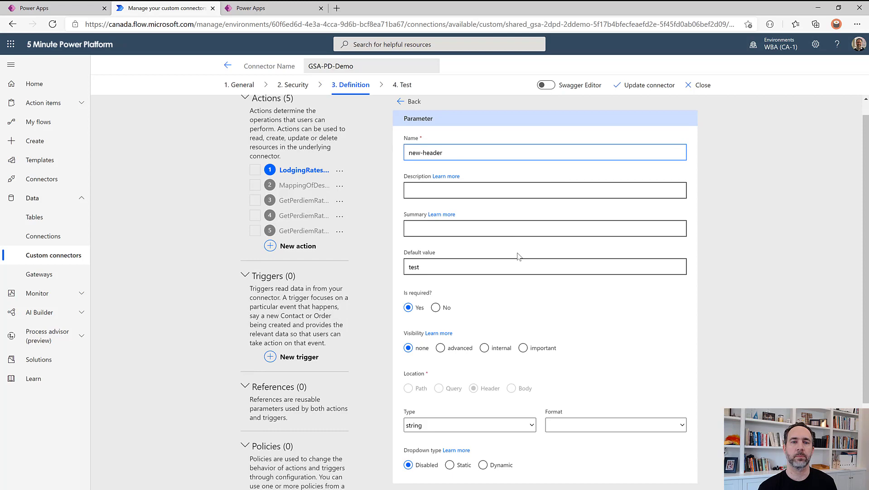
scroll(down, 3)
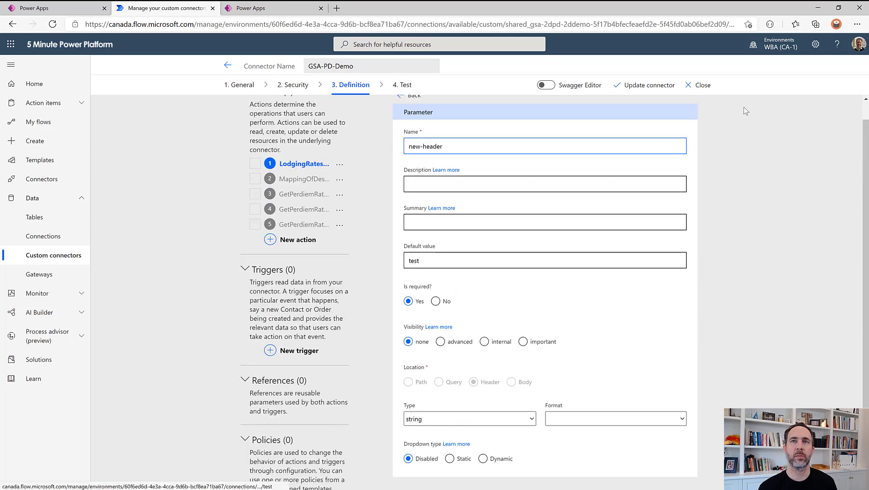
click(649, 86)
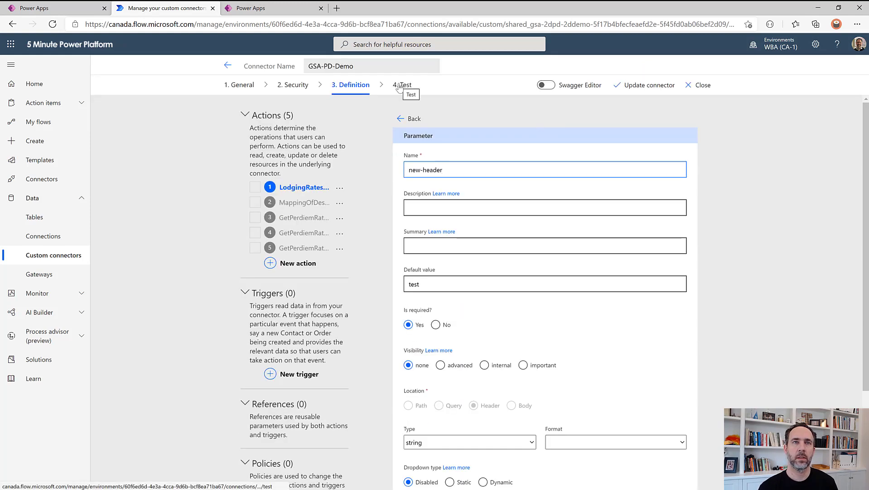
Test lodging rates for 2020 with new-header 'header-value' and inspect the sent request.
click(403, 85)
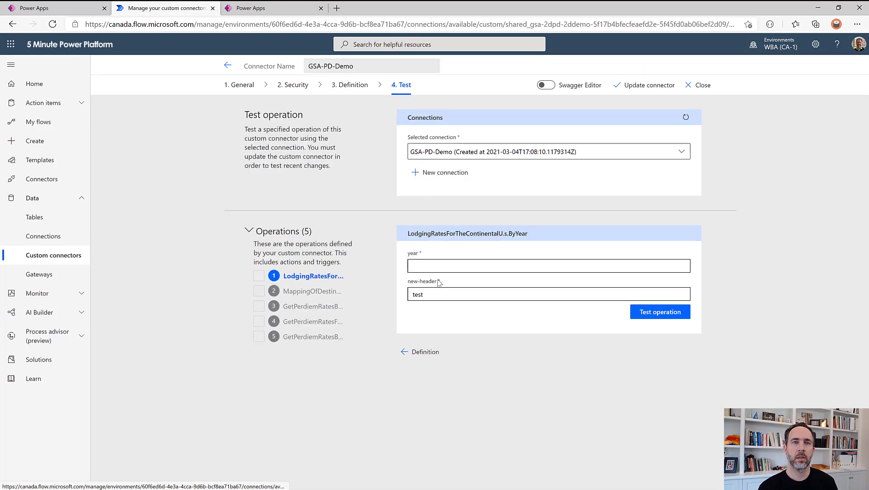
click(549, 294)
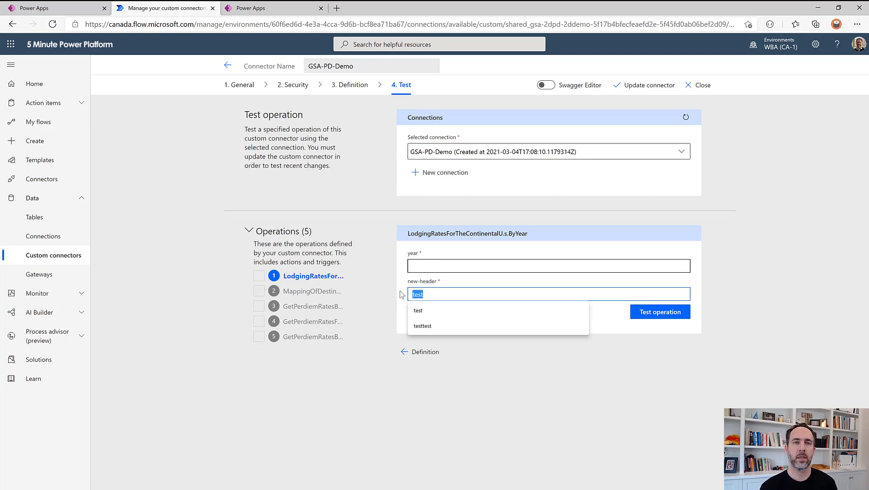
text(header-value)
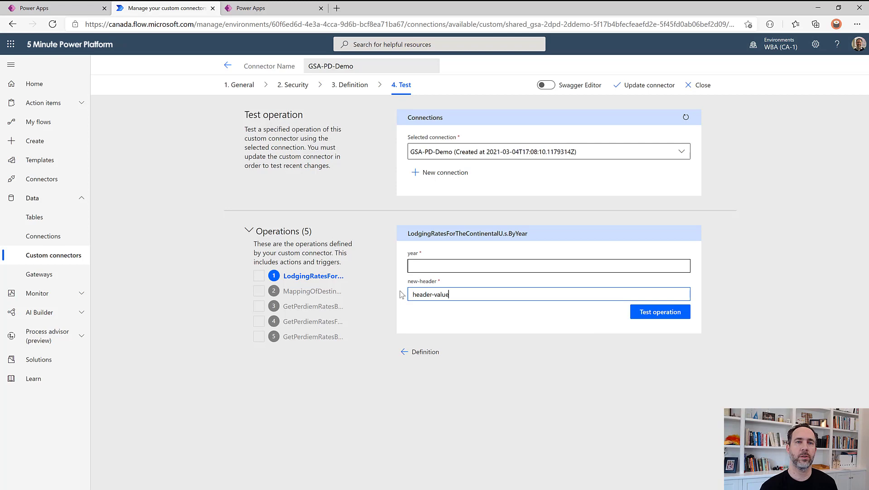
text(2020)
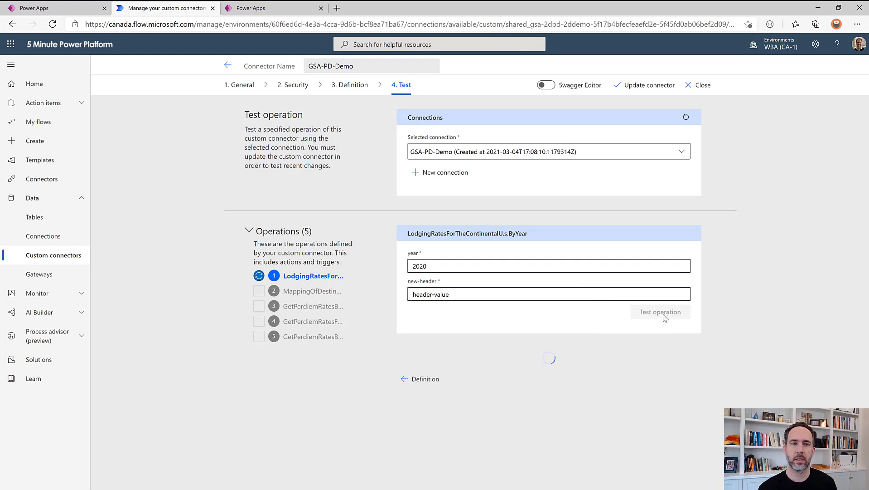
click(660, 312)
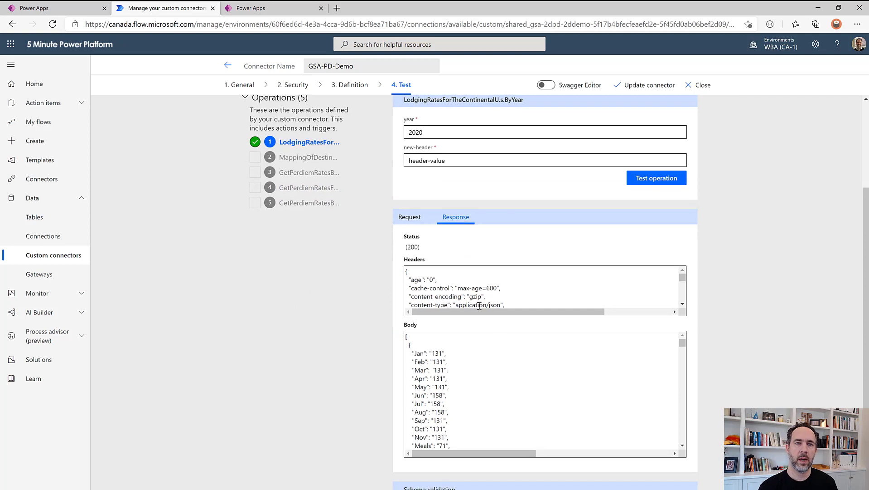
click(409, 217)
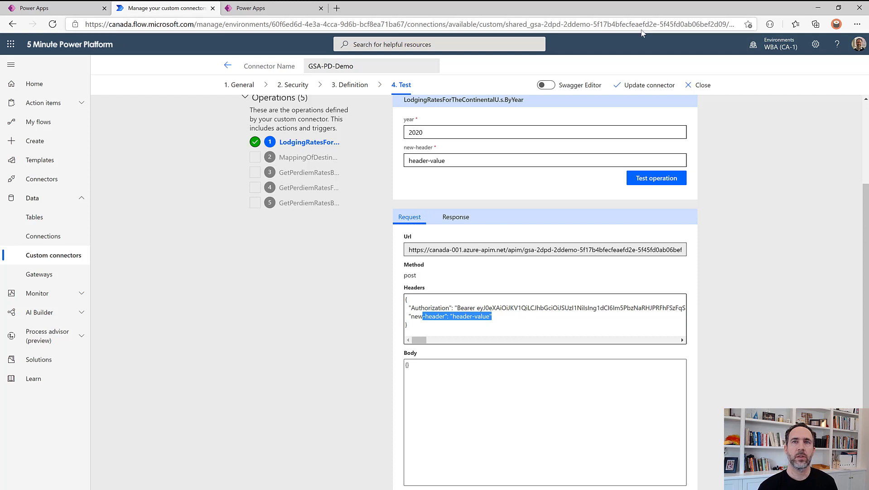
click(267, 8)
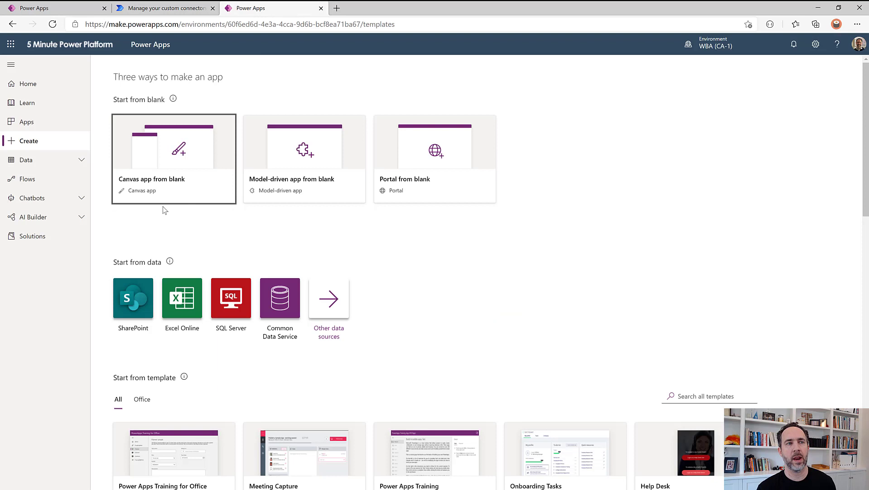
Create a blank tablet-format canvas app named 'Test'.
click(179, 149)
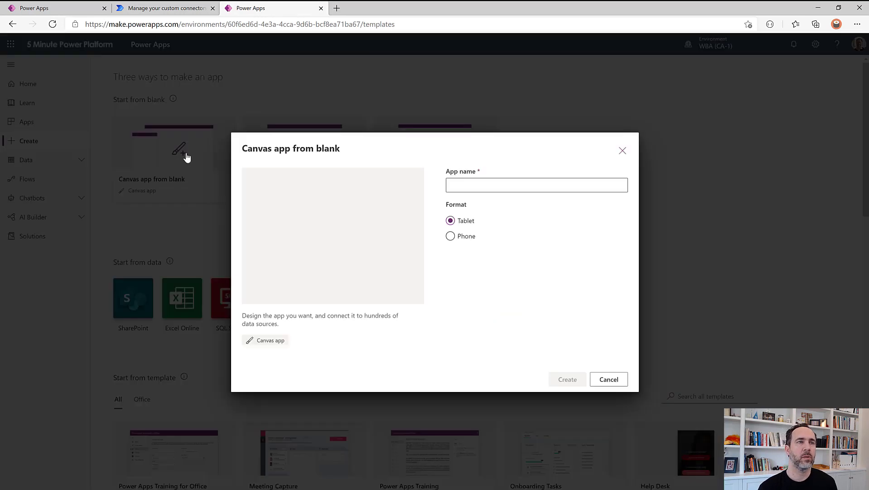
click(537, 185)
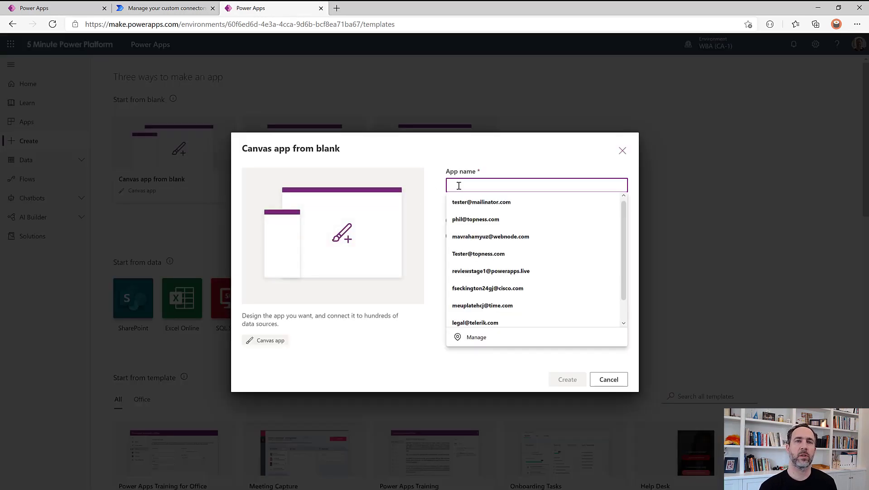
text(Test)
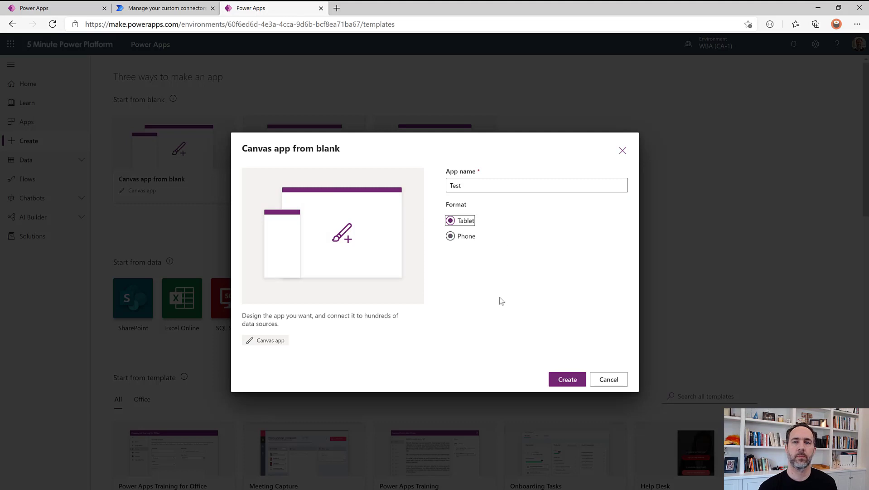
click(567, 379)
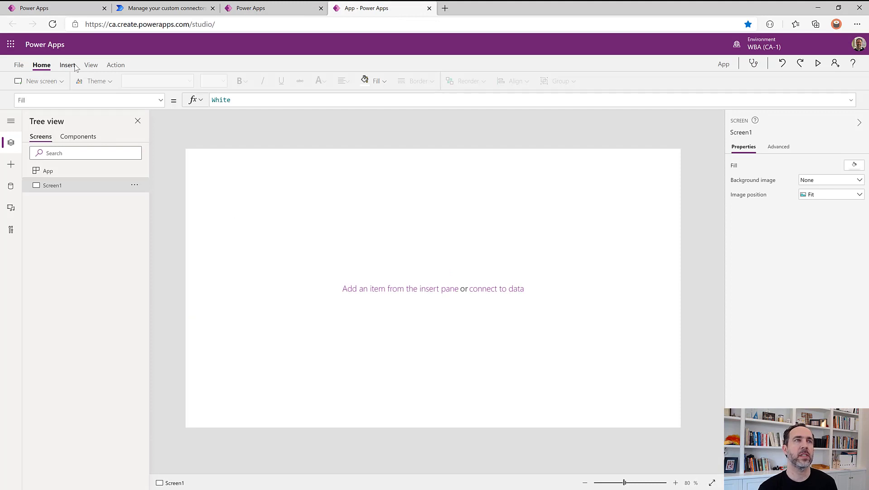
Add a text input to the screen and set it to Number format.
click(168, 81)
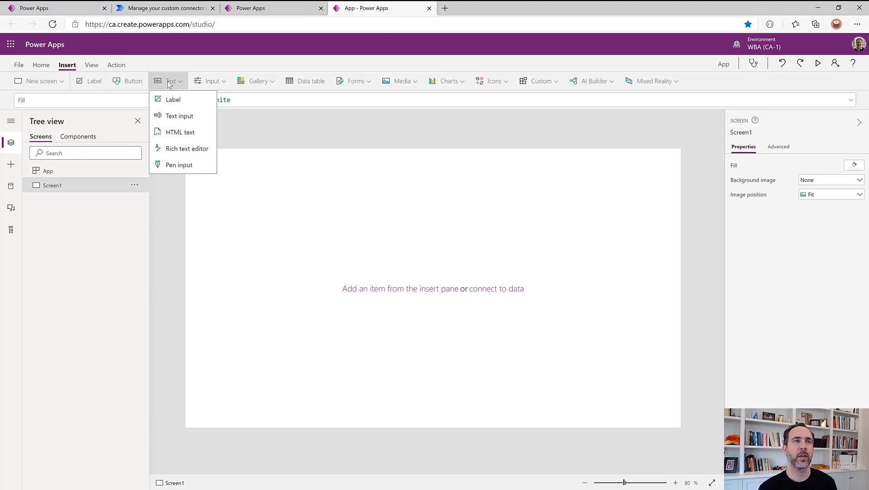
click(180, 116)
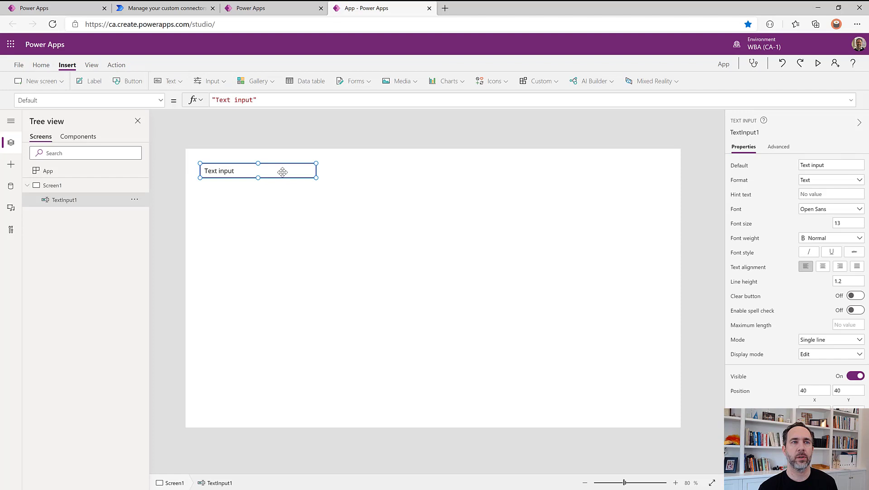
drag(257, 170, 291, 171)
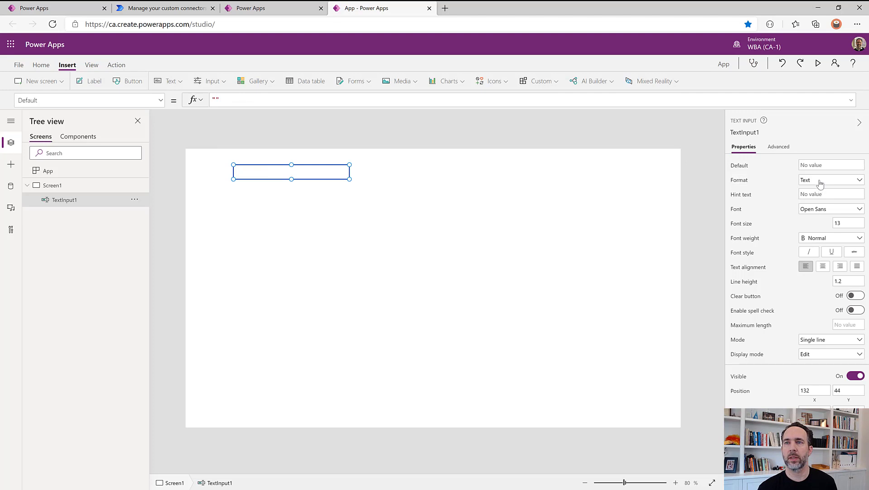
click(831, 179)
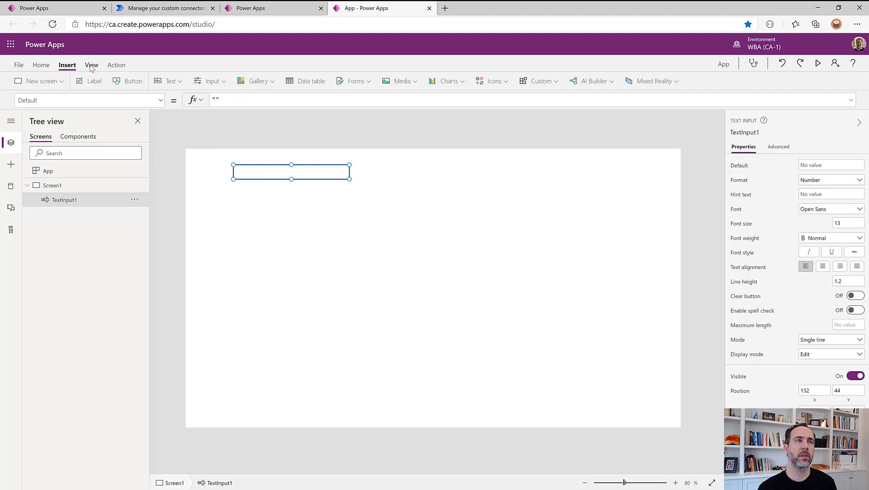
Add a button labelled 'Go' beside the input, then insert a data table.
click(128, 81)
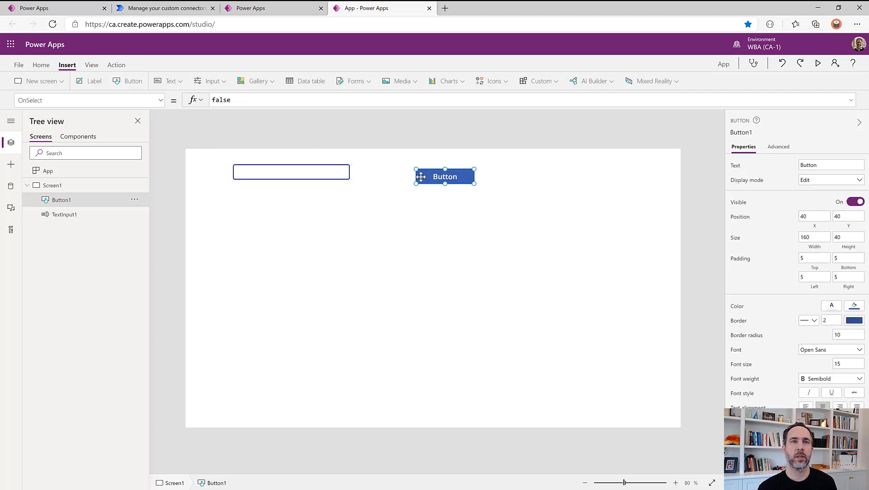
drag(444, 176, 393, 172)
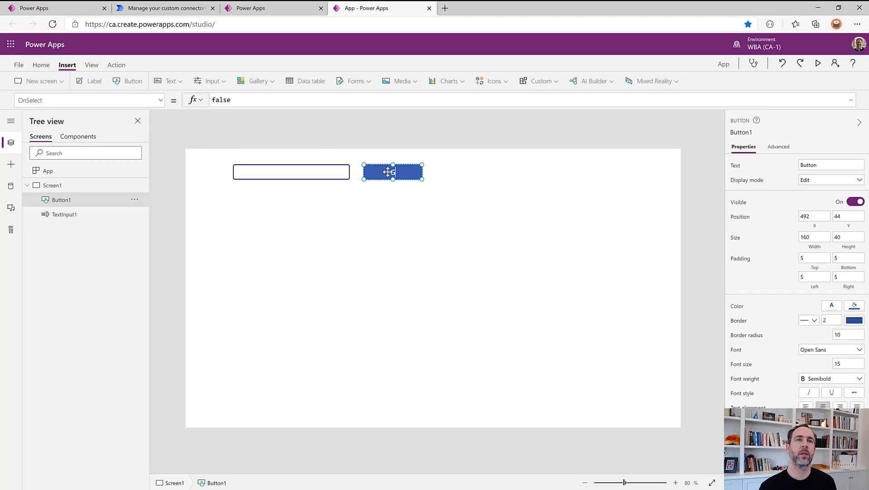
text(Go)
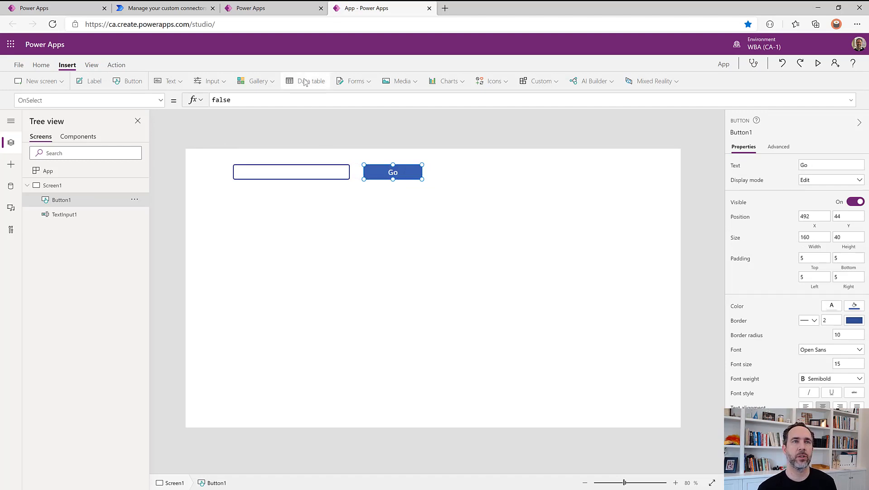
click(310, 81)
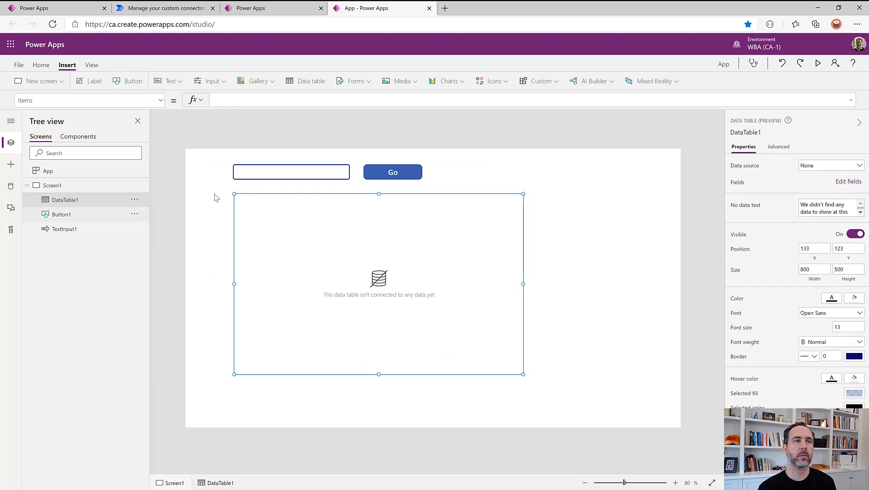
Add GSA-PD-Demo's existing connection as the GSAPerdiemAPI data source.
click(393, 172)
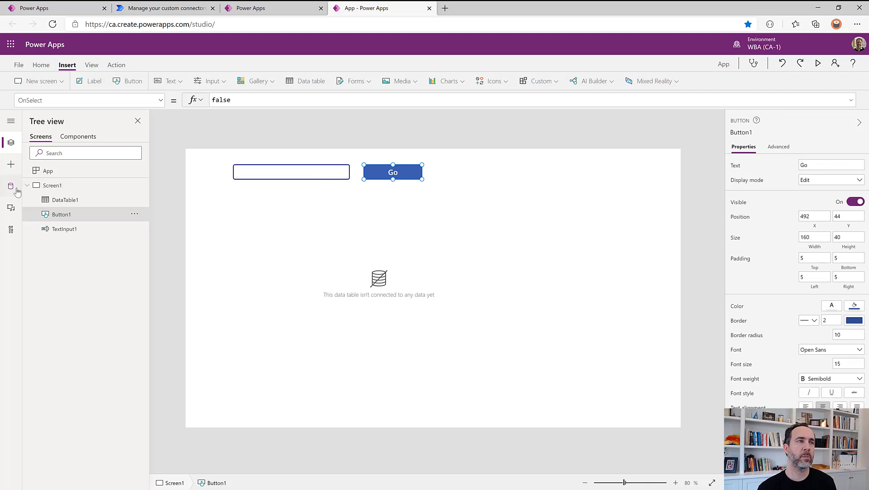
click(10, 186)
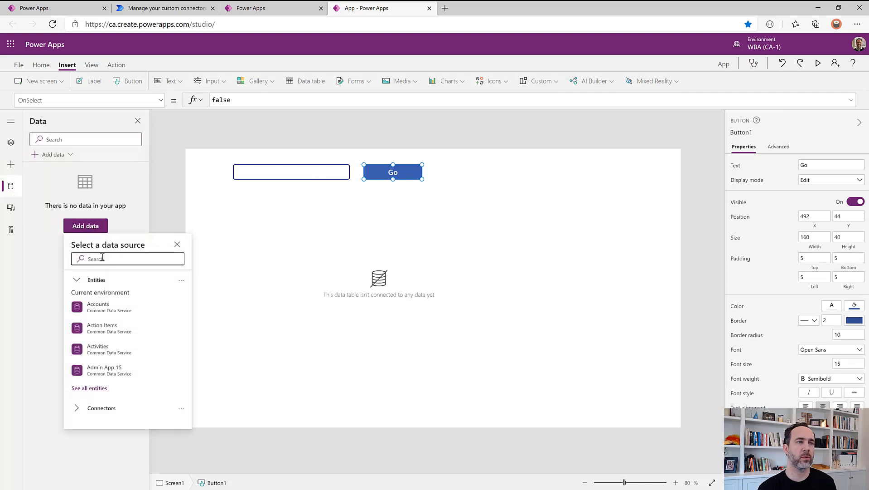
text(gsa)
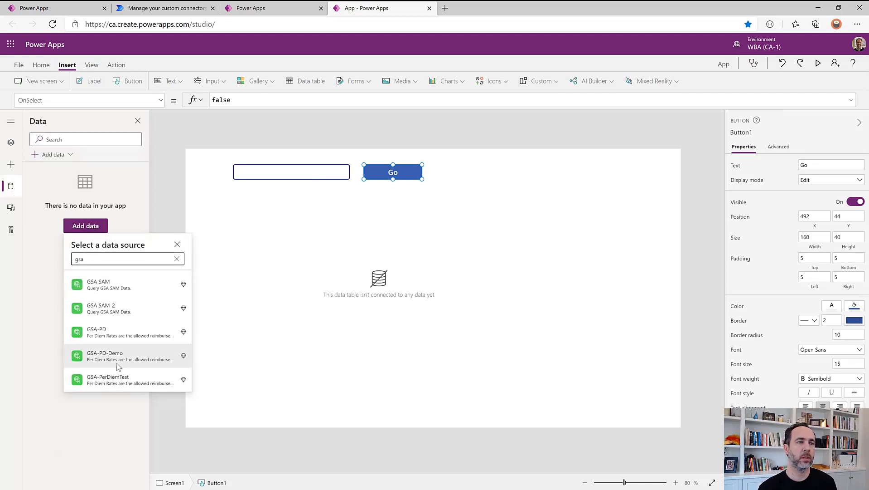
click(118, 355)
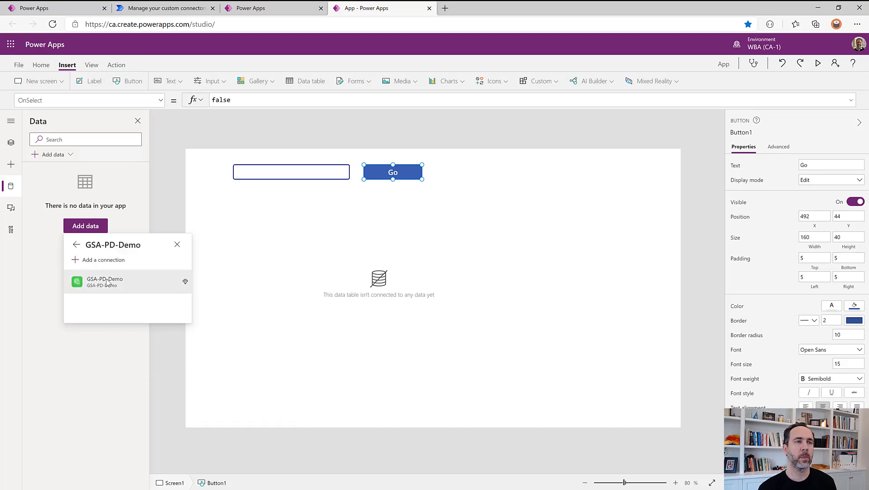
click(104, 281)
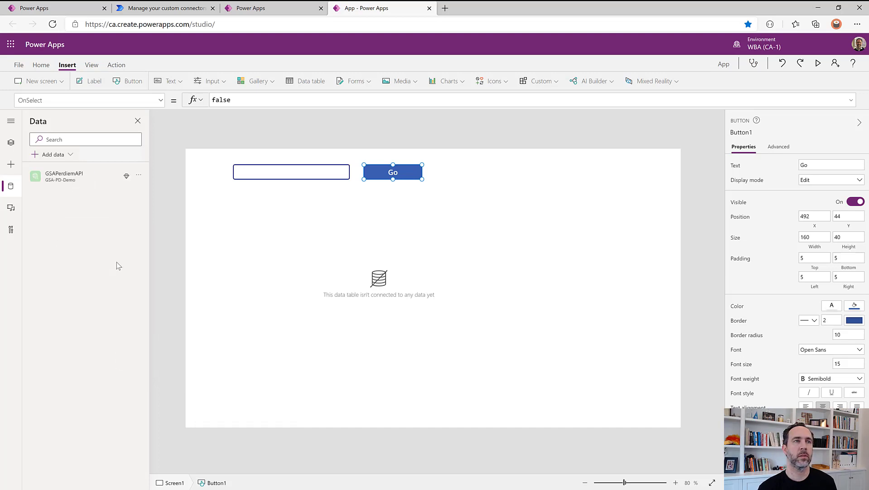
Set Go's OnSelect to store LodgingRatesForTheContinentalUsByYear(TextInput1.Text) in varResult.
double_click(221, 99)
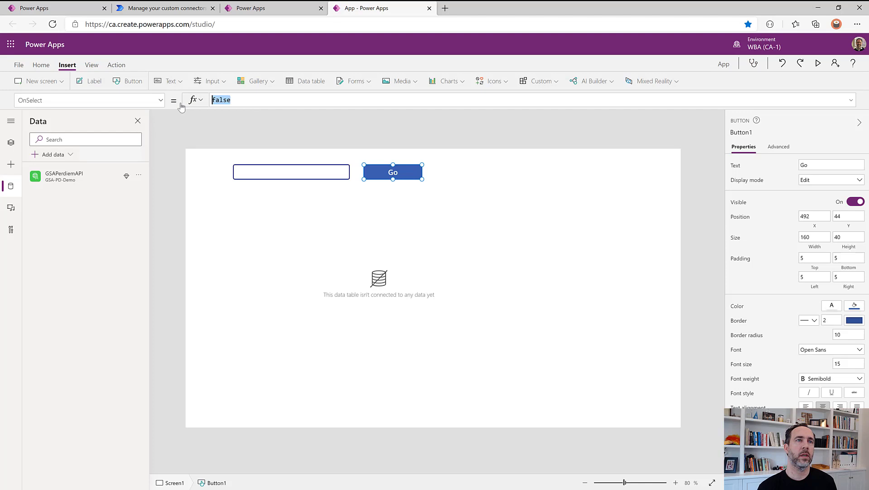
text(Set(var)
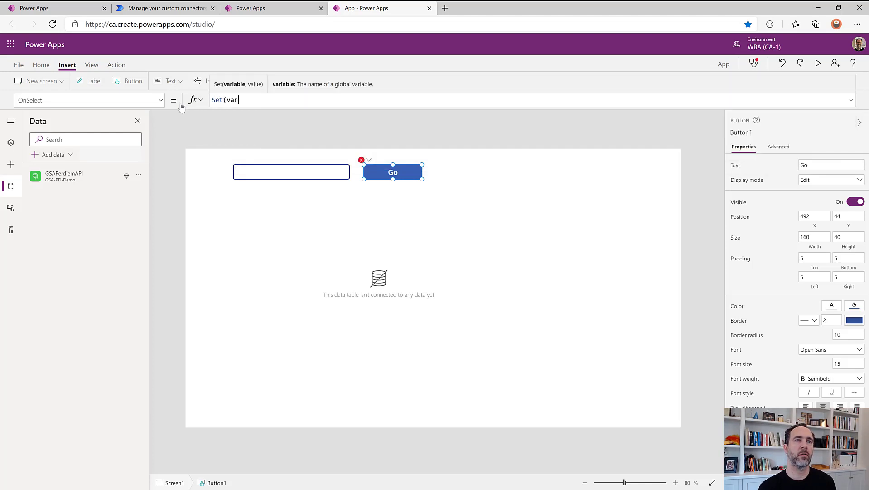
text(Result,)
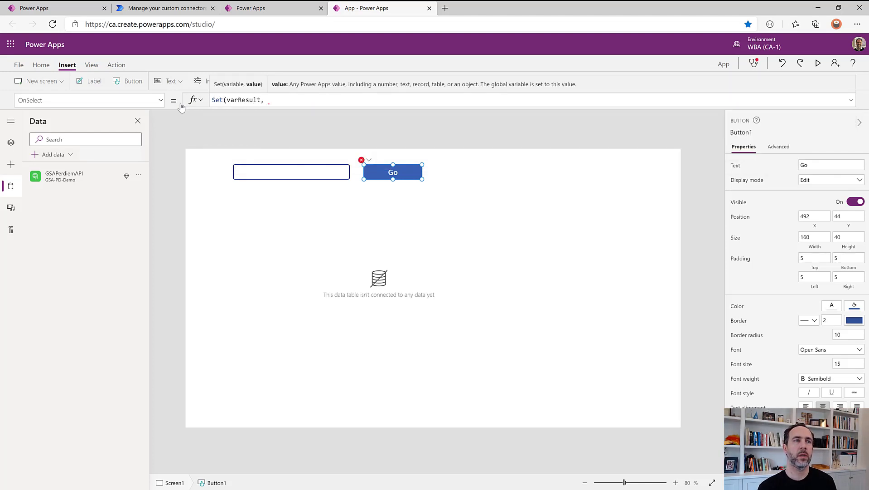
text(gsaper)
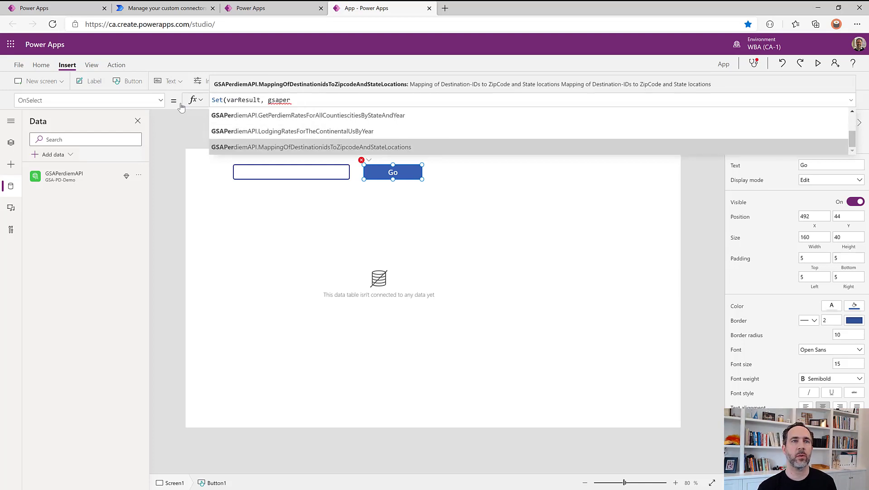
click(291, 131)
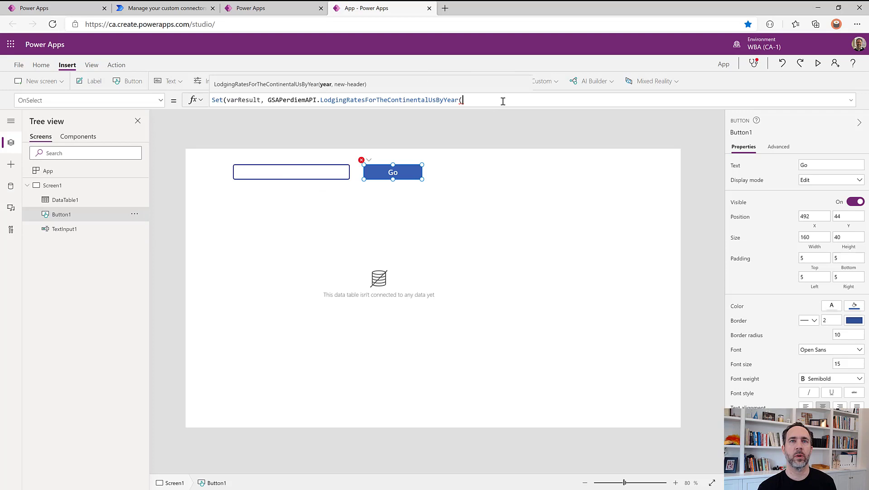
text(textinput)
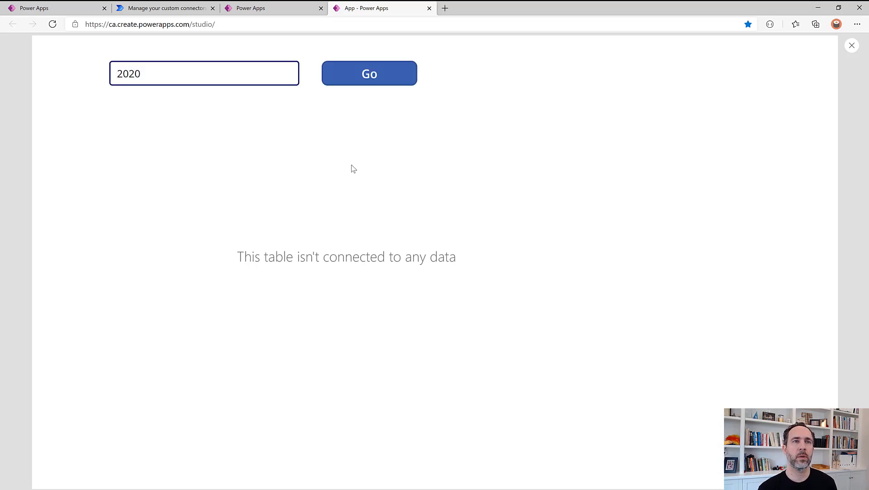
Exit preview and select the data table to bring up its data-source picker.
click(851, 46)
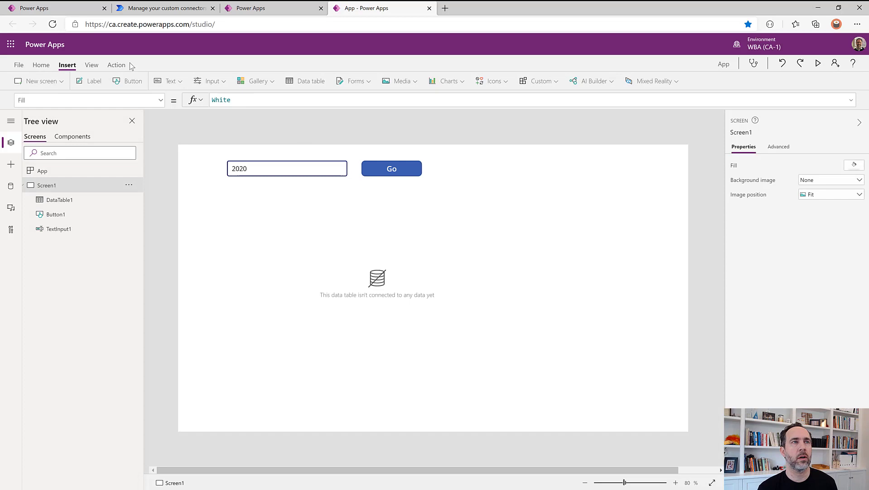
click(19, 64)
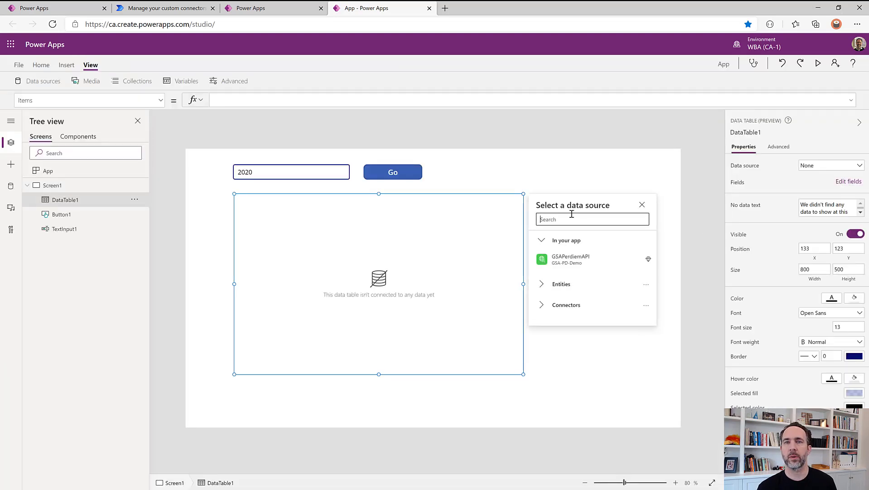
Bind DataTable1 Items to varResult and add the Apr, Aug, Dec, Feb, Jan month fields.
click(643, 204)
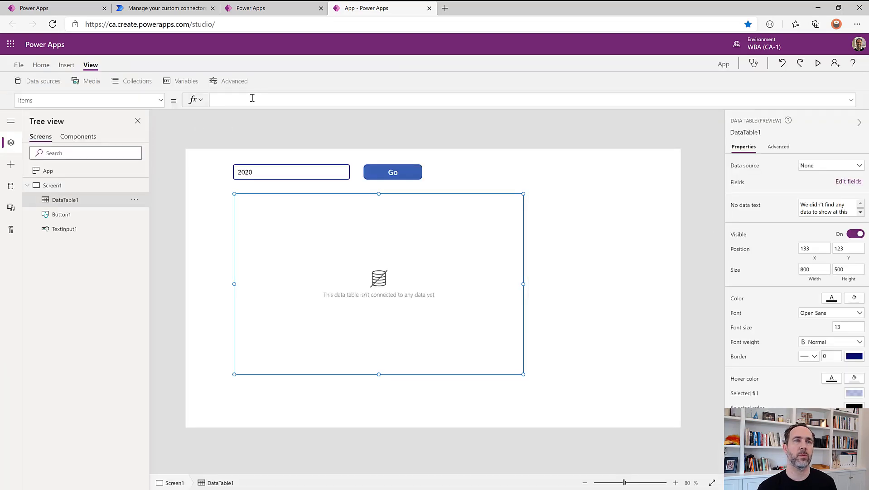
text(varResult)
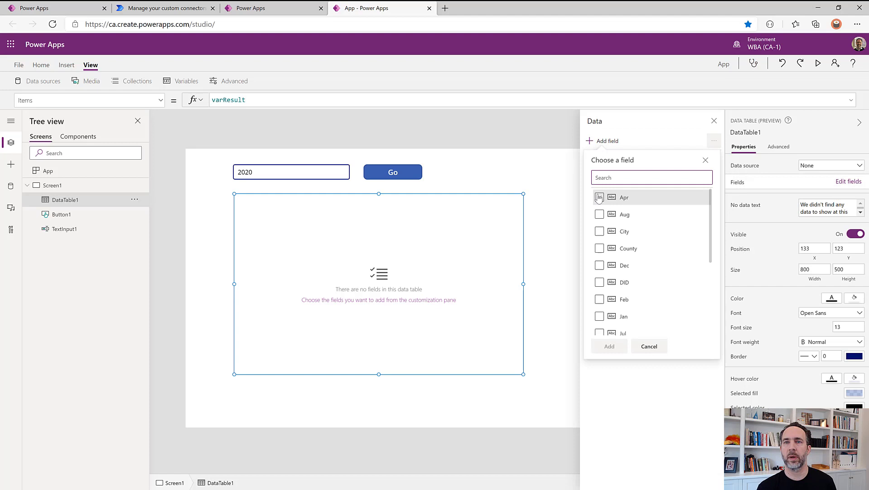
click(599, 299)
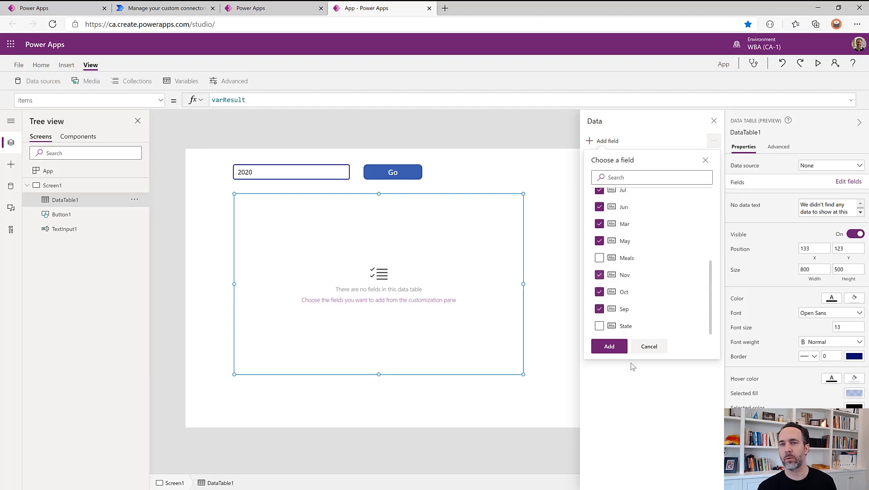
click(609, 346)
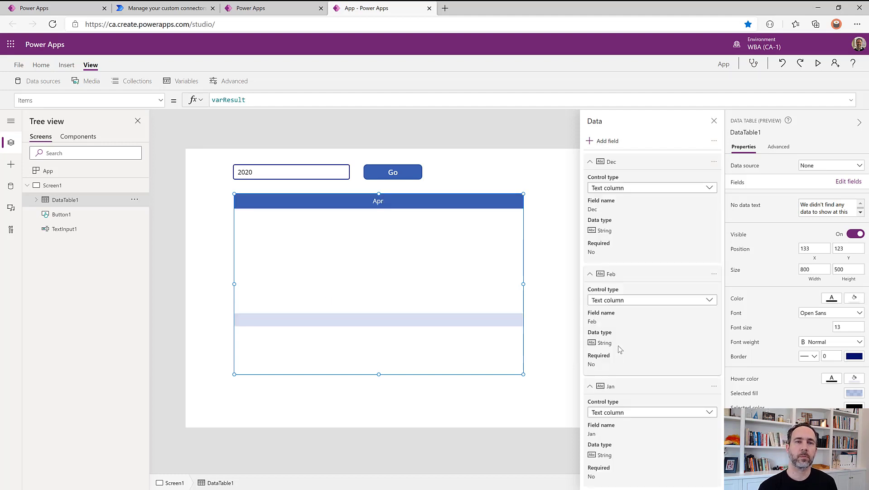
click(392, 172)
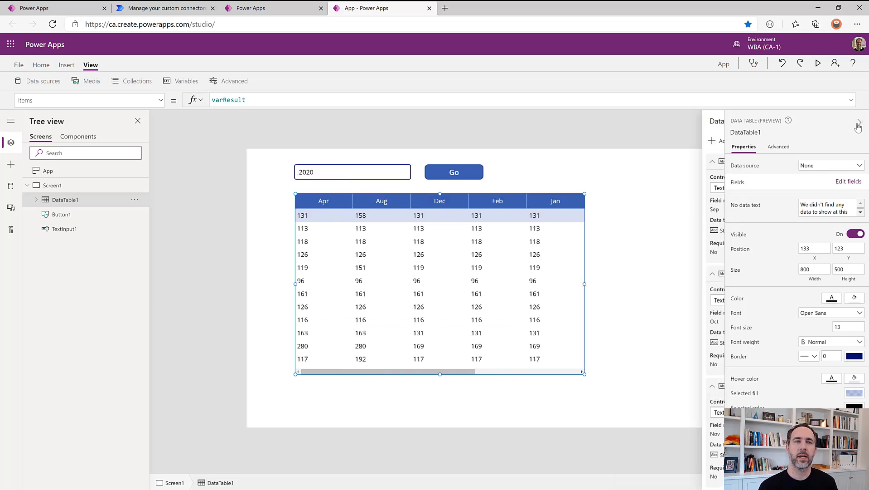
click(849, 181)
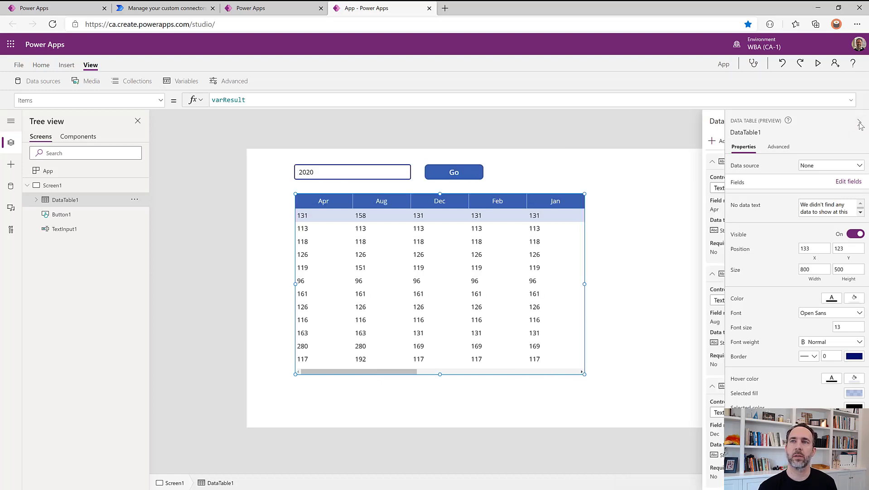
click(860, 136)
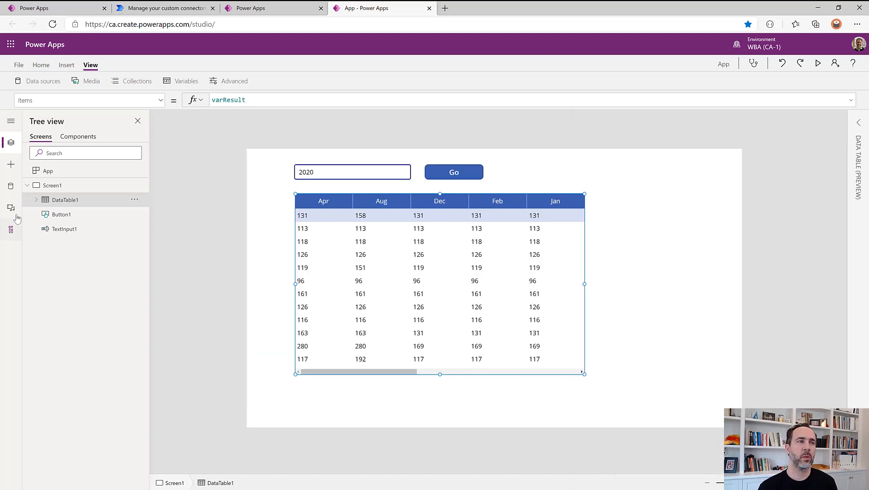
Start a Monitor session from Advanced tools and press Go to log the 2020 lodging-rates call.
click(11, 229)
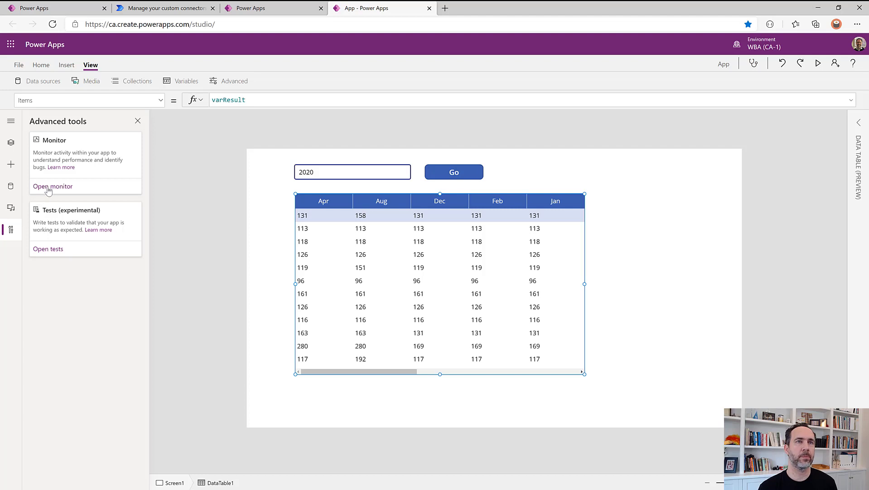
click(52, 185)
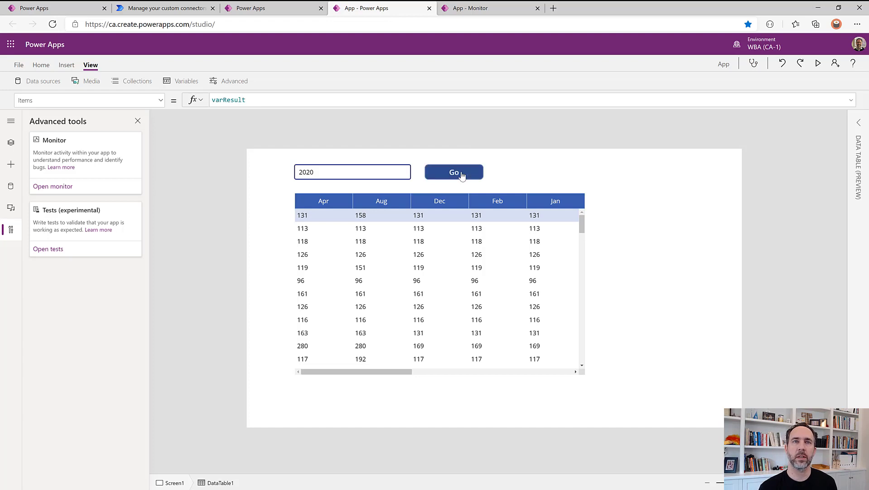
click(489, 8)
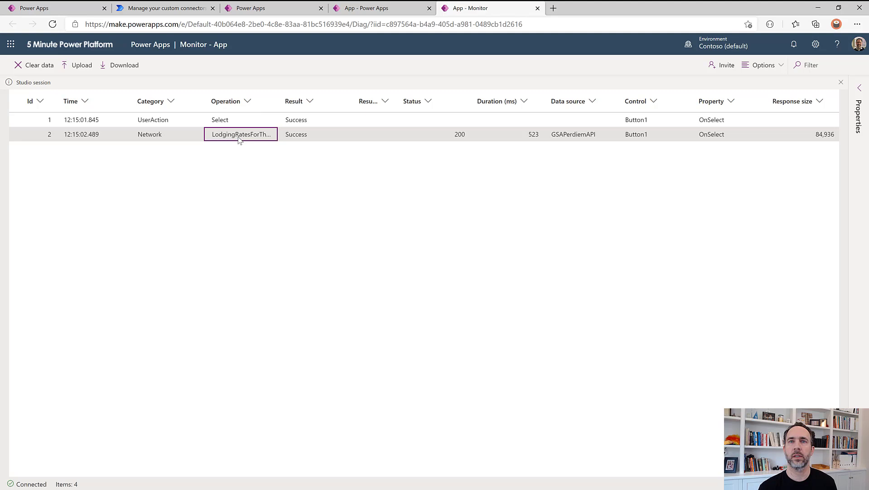
Inspect the lodging-rates request's new-header value of 2020, then rerun the Go lookup in Studio.
click(240, 134)
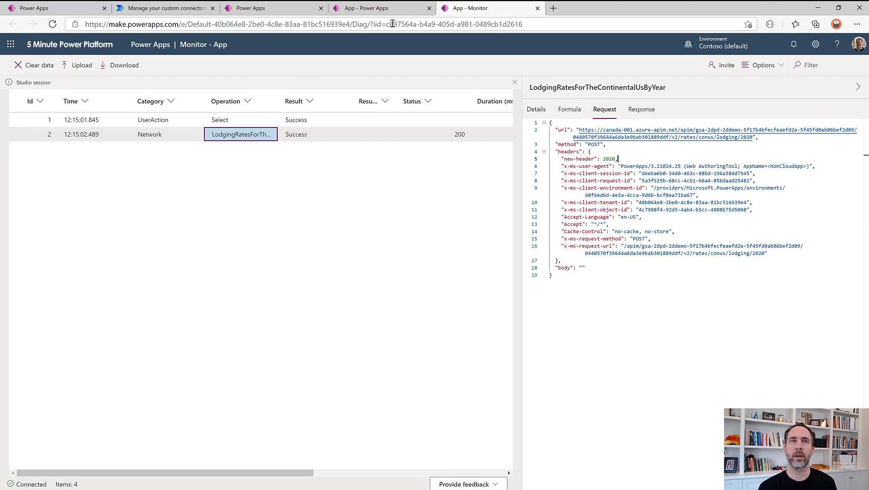
click(376, 8)
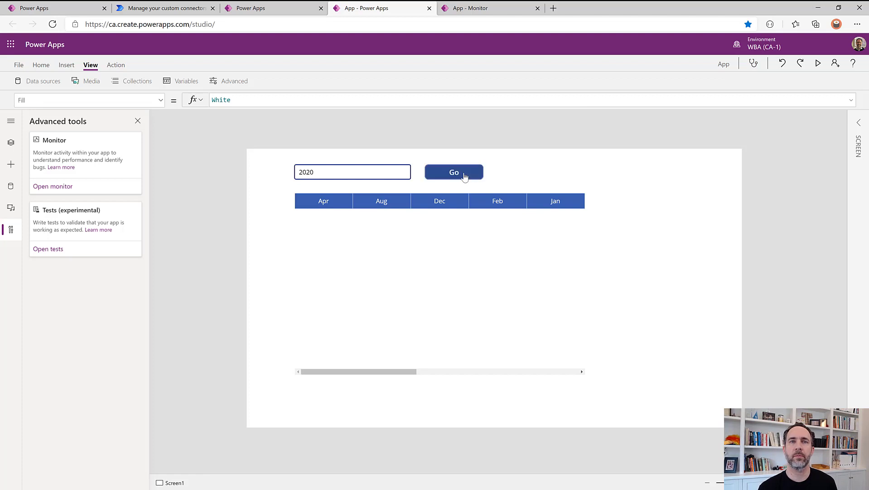
click(454, 172)
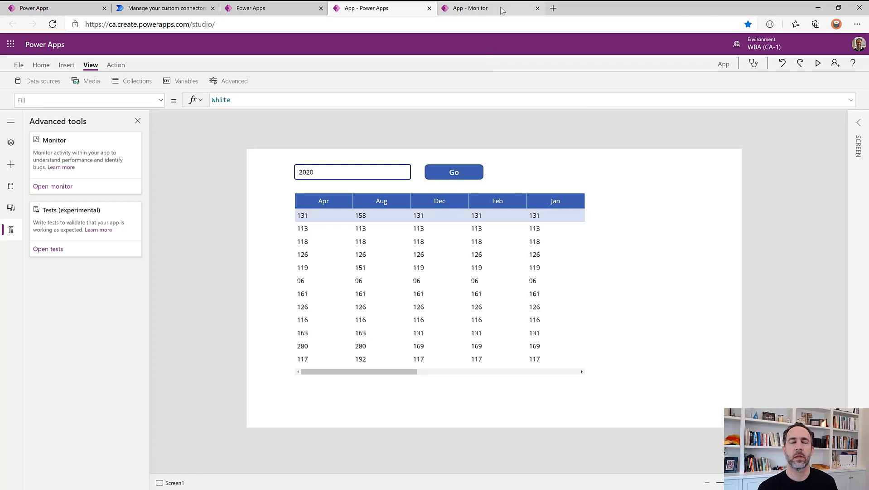
click(480, 8)
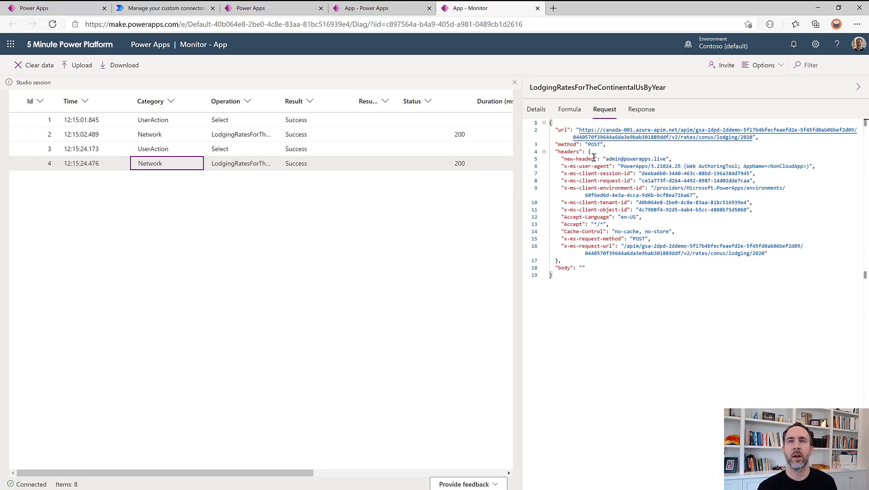
double_click(635, 159)
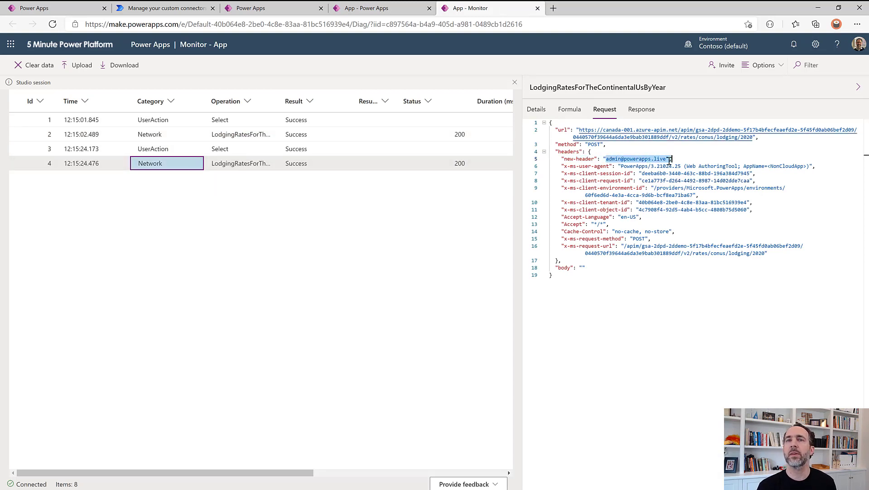